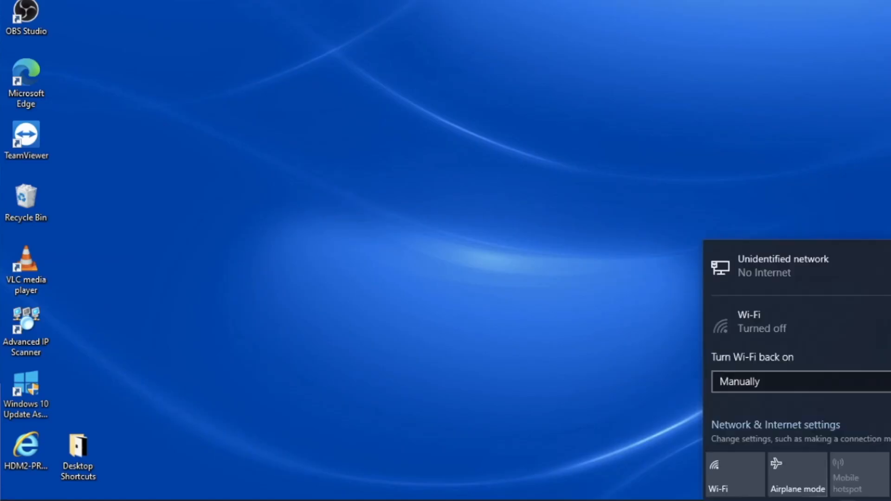
- Open Network & Internet settings from the tray, select Ethernet, and open Change adapter options
click(775, 425)
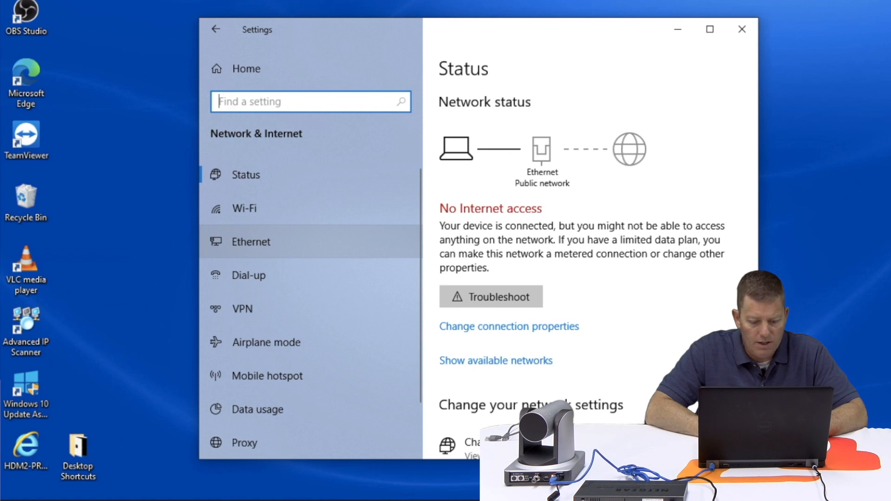
right_click(251, 241)
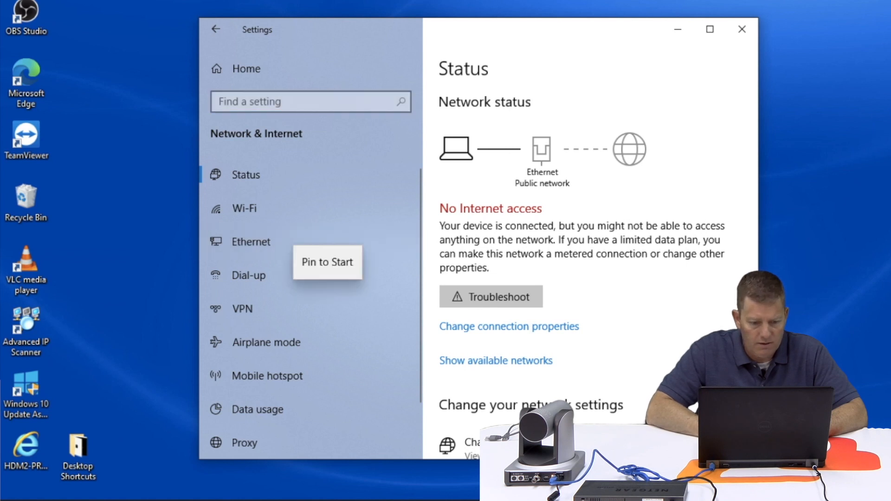
click(250, 241)
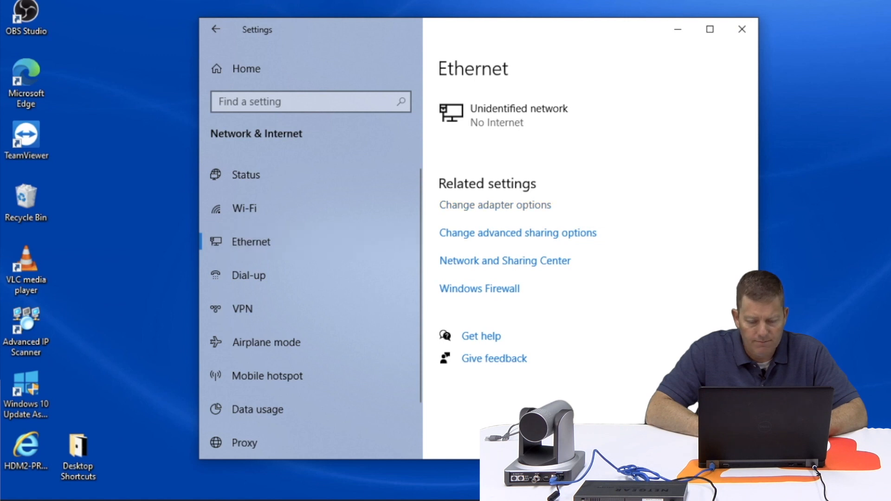
click(495, 204)
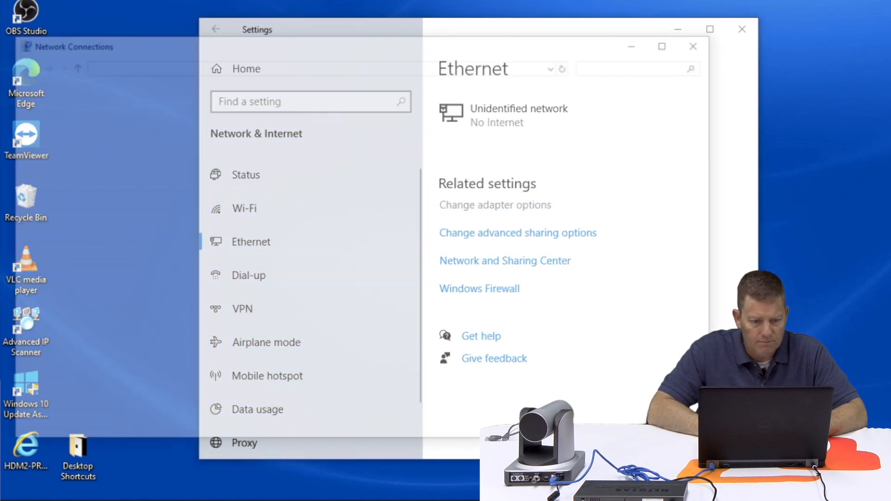
- Open the Ethernet adapter's Properties and its Internet Protocol Version 4 (TCP/IPv4) properties
click(494, 205)
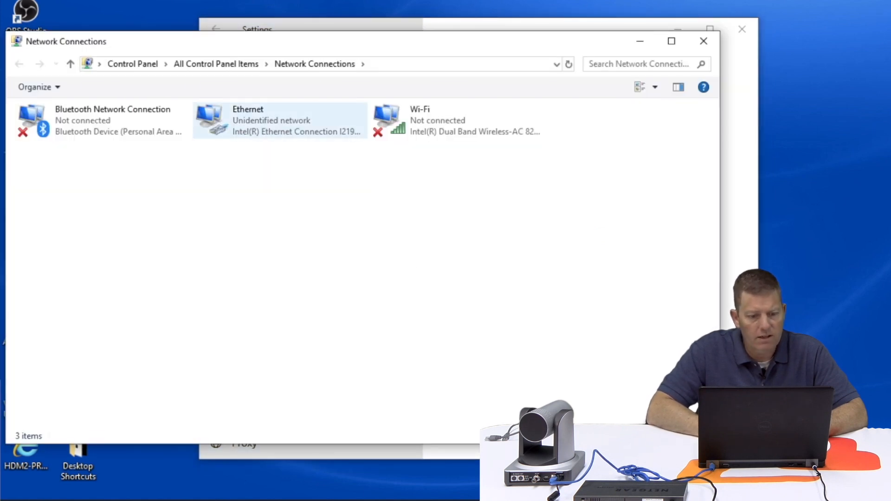
right_click(279, 120)
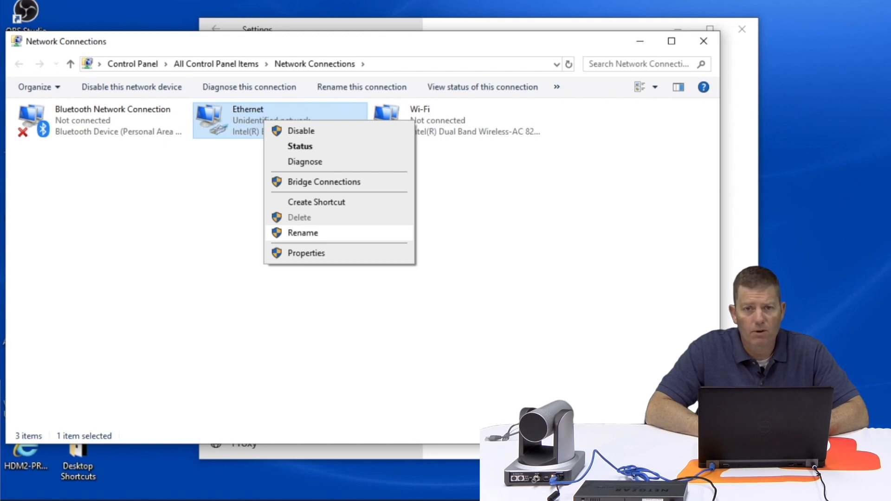
click(306, 253)
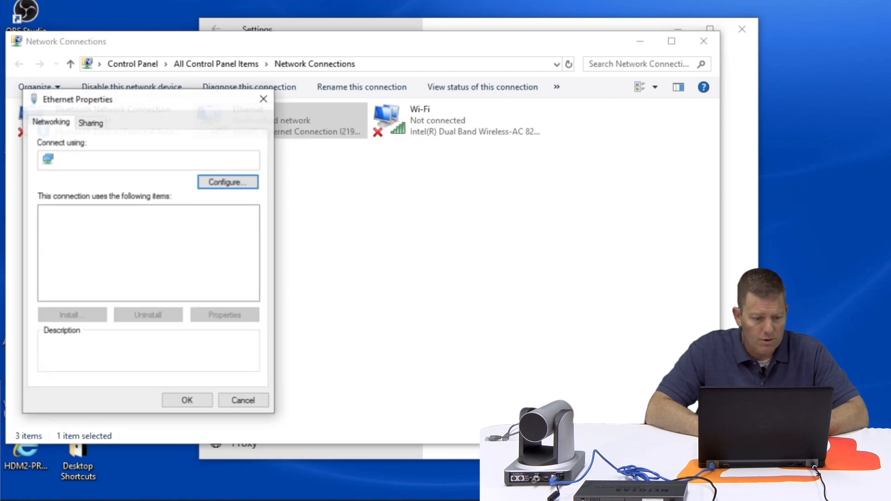
click(127, 259)
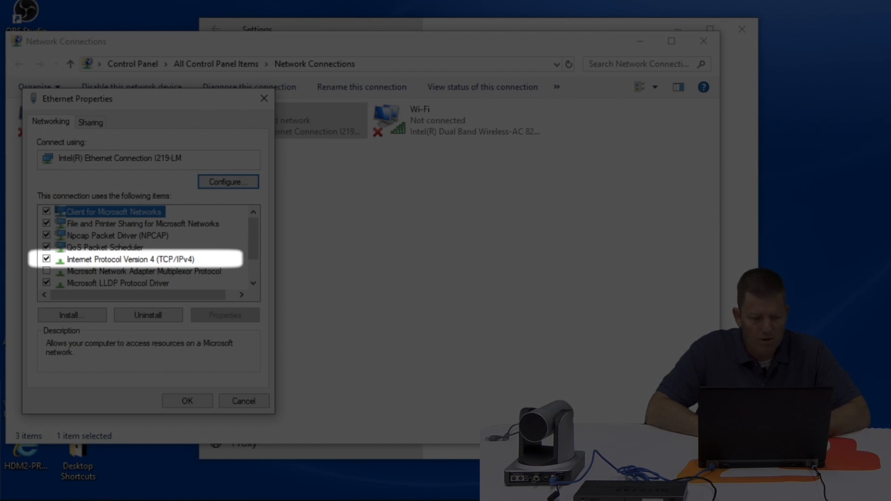
click(130, 259)
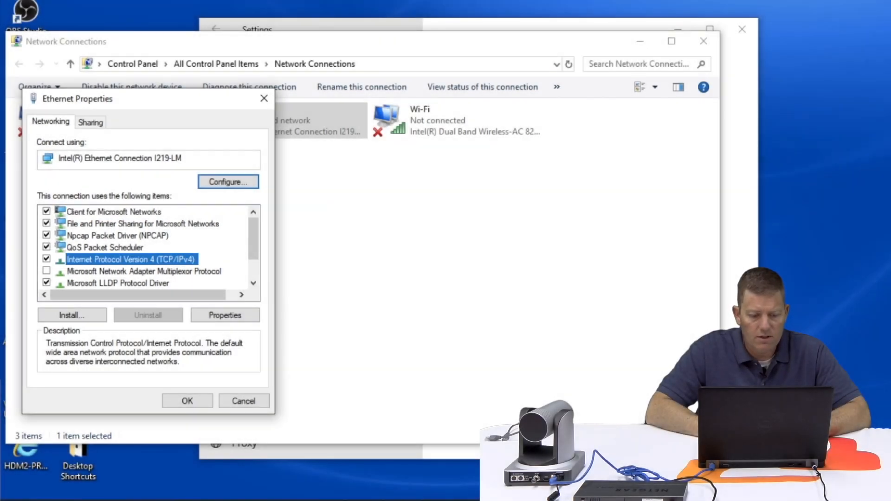
click(225, 315)
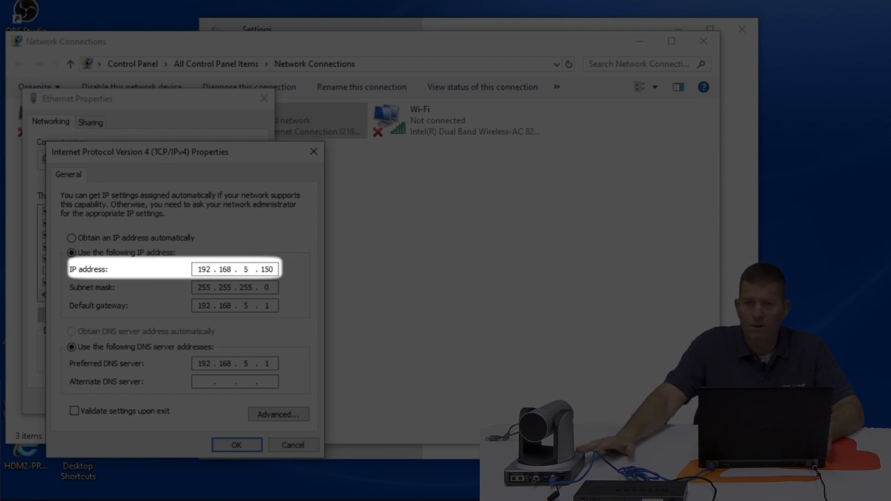
- Enter IP 192.168.5.150, mask 255.255.255.0, gateway 192.168.5.1, and confirm with OK
click(234, 364)
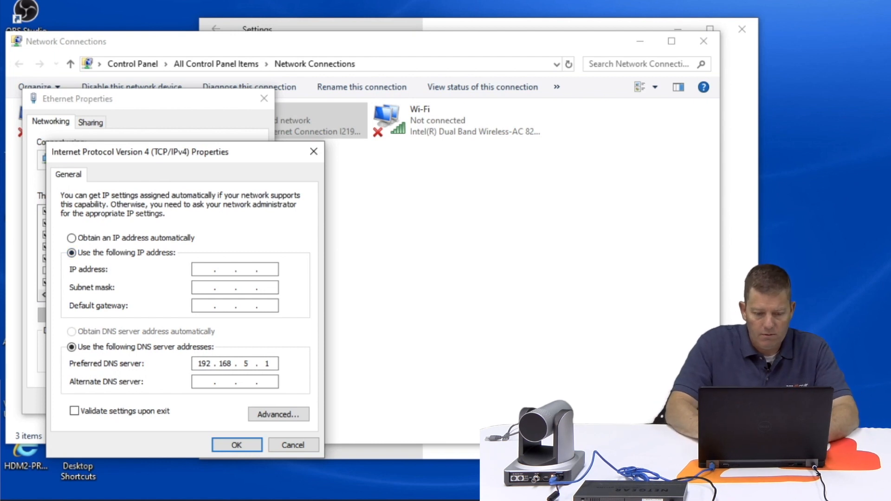
text(192.1)
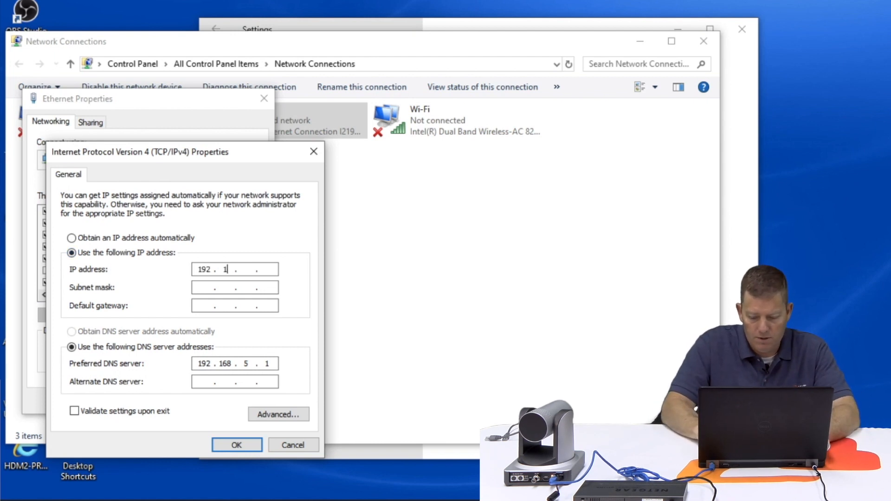
text(68)
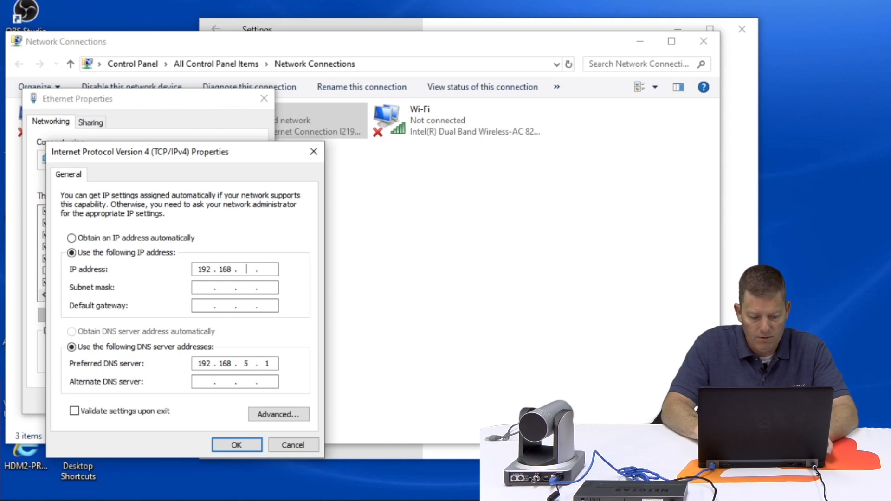
text(5)
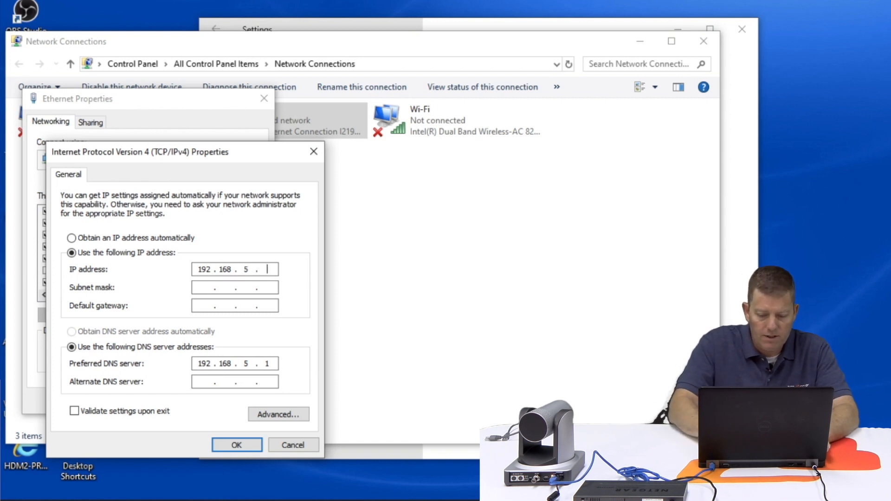
text(150)
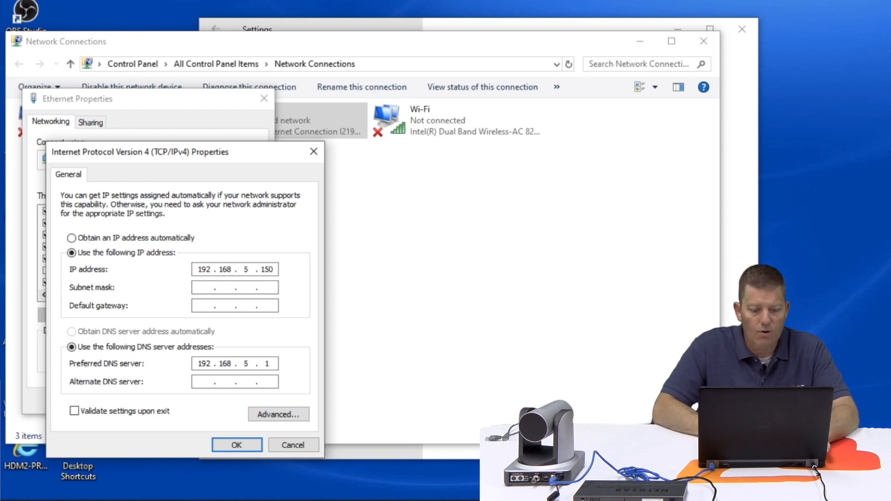
text(255.255.255.0)
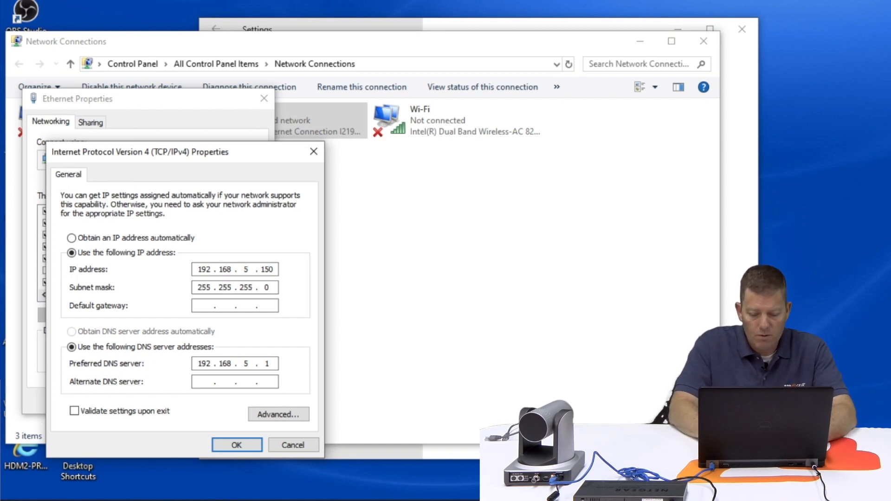
text(192 . . .)
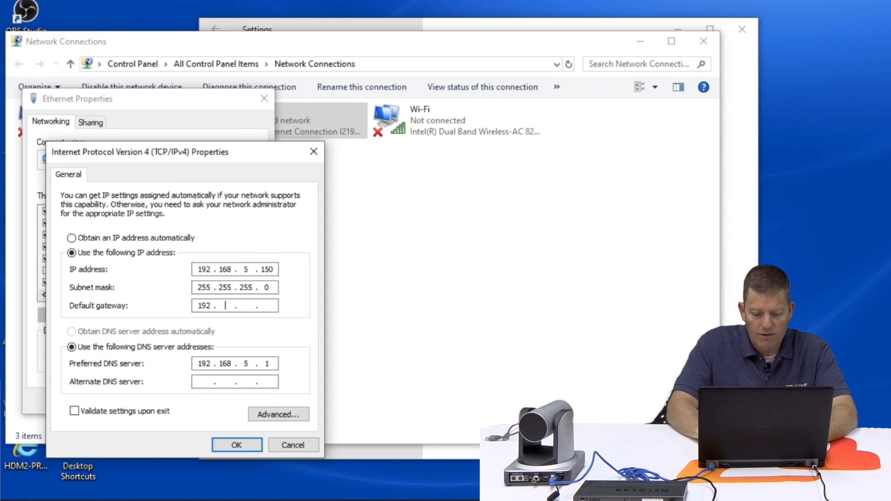
text(168.5)
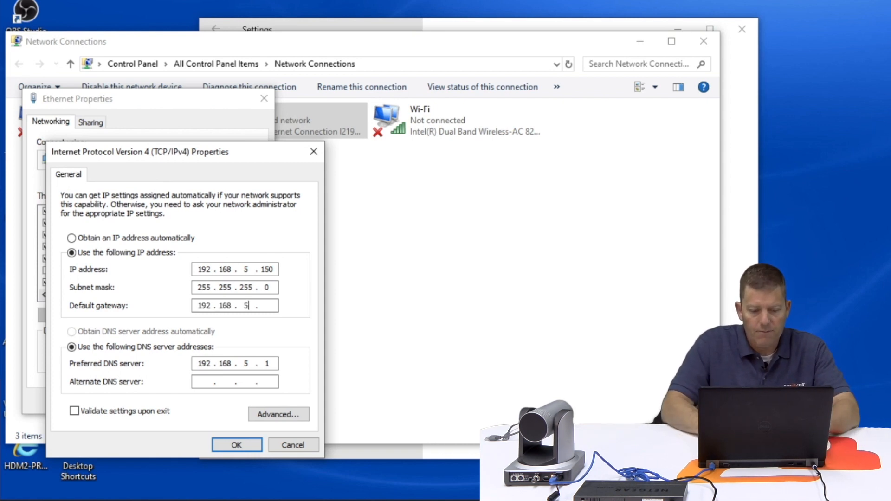
text(1)
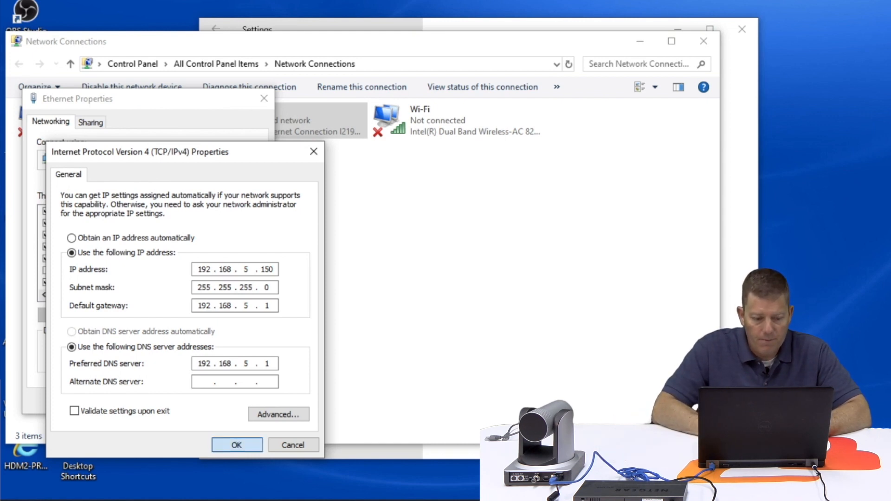
click(236, 445)
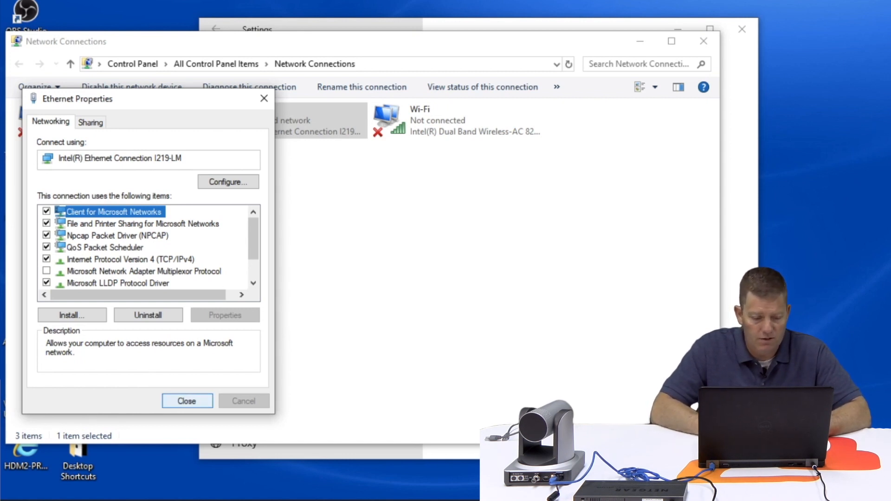
- Close the Ethernet Properties window
click(187, 400)
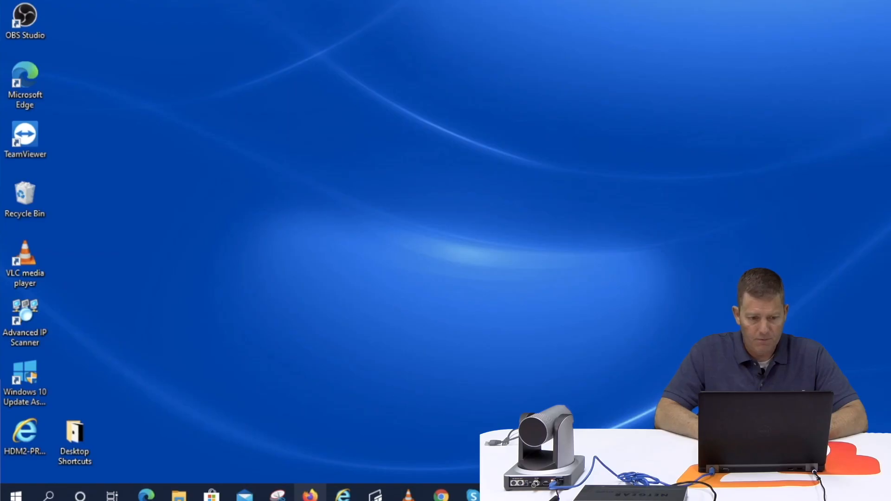
- Launch Firefox and browse to the camera's address, 192.168.5.163
click(310, 496)
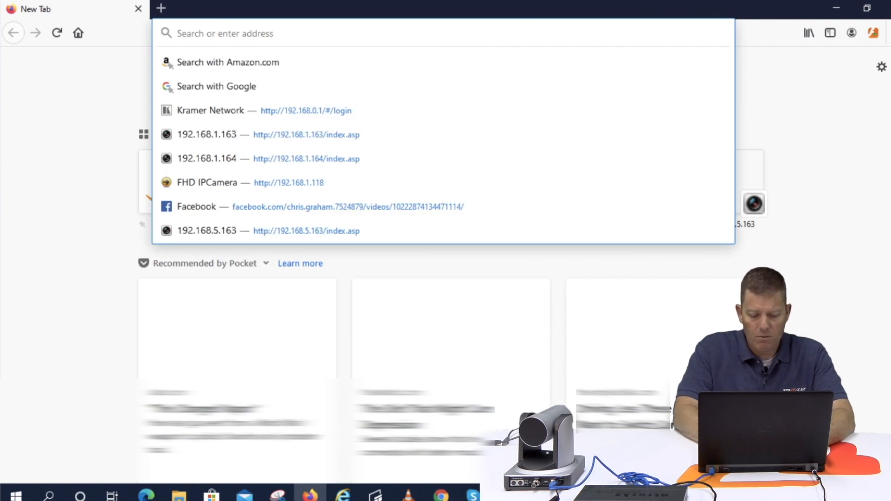
text(192.168.0.1/)
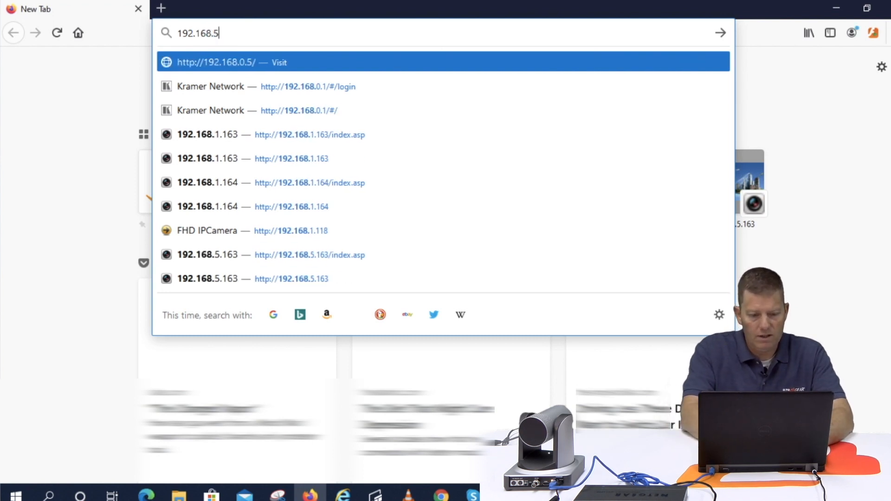
text(1)
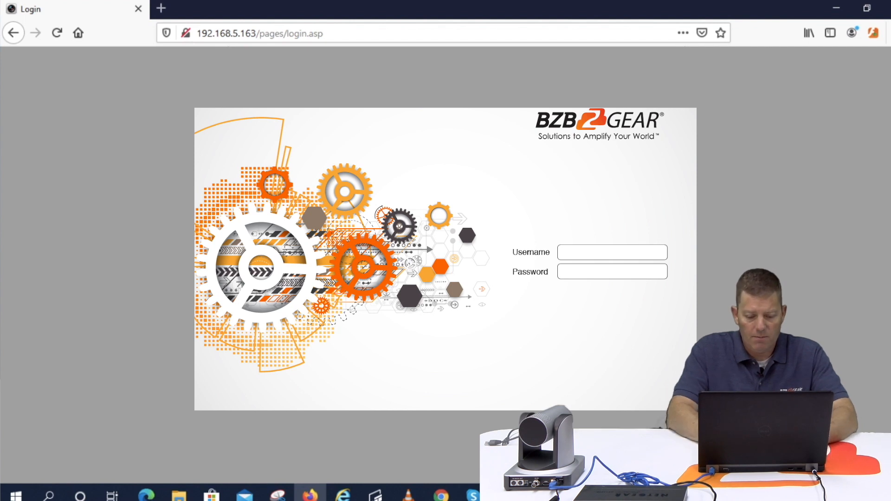
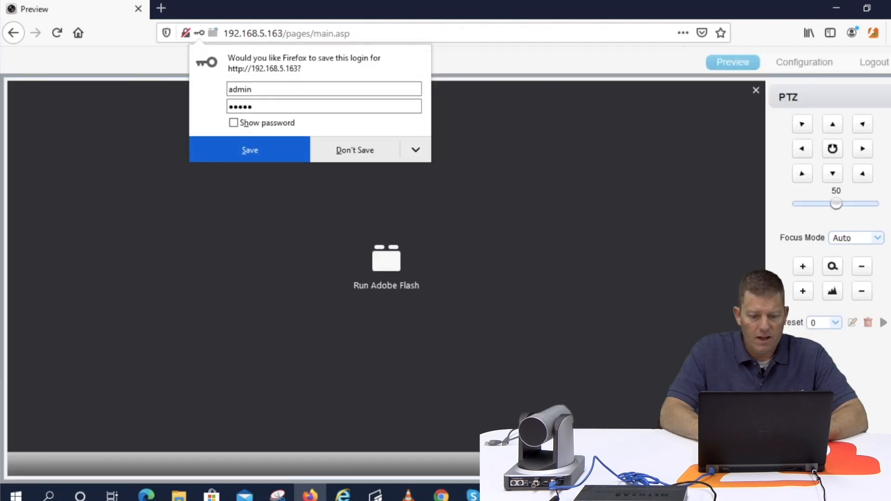
- Log in as admin, dismiss the save-login prompt, run the Flash preview, and open Configuration
click(354, 150)
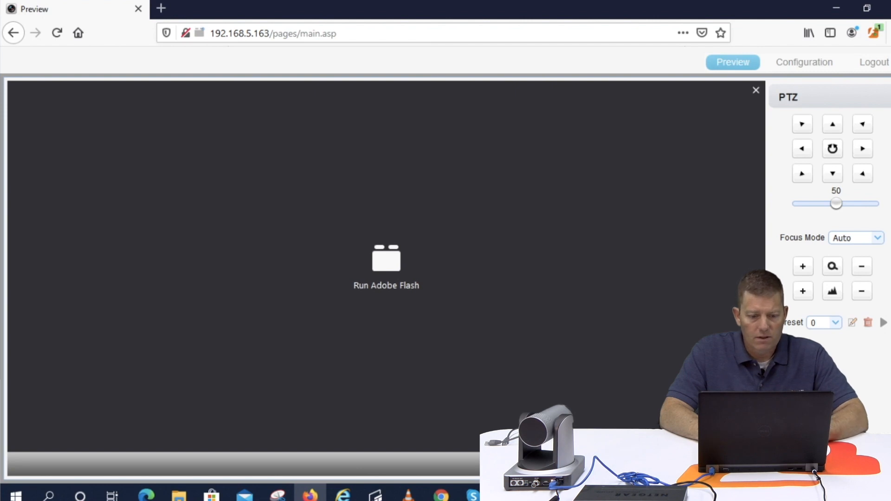
click(386, 259)
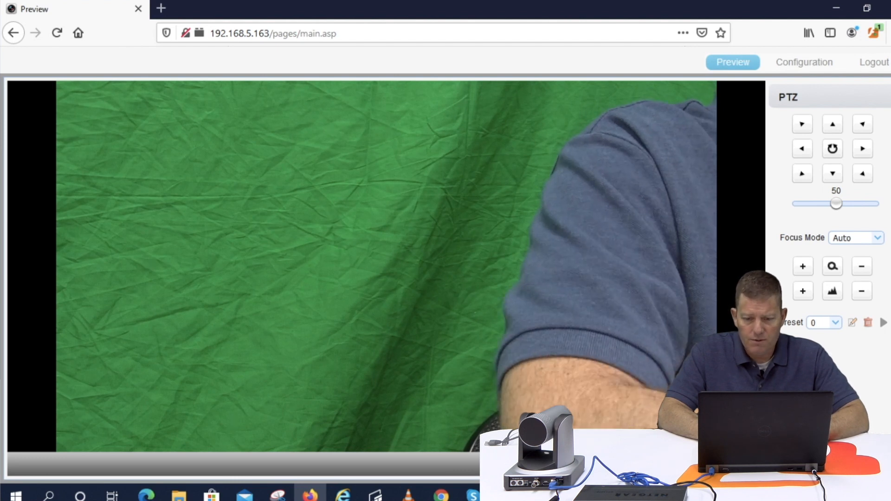
click(803, 61)
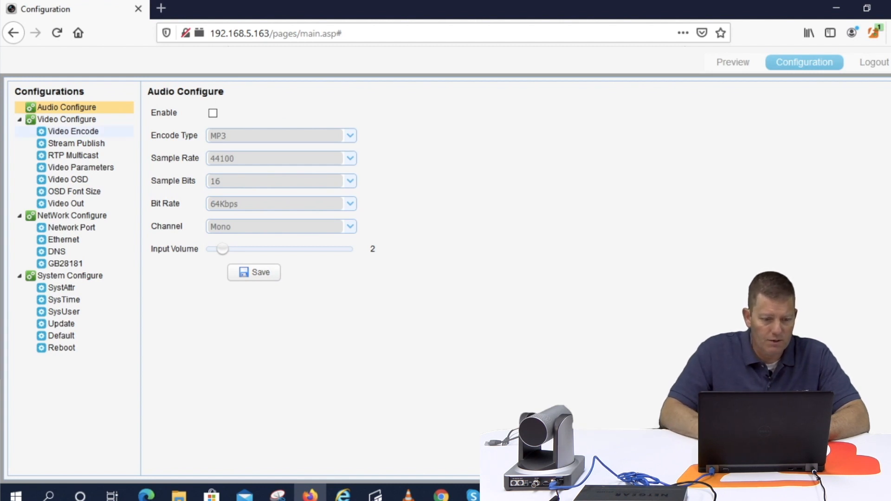
mouse_move(77, 143)
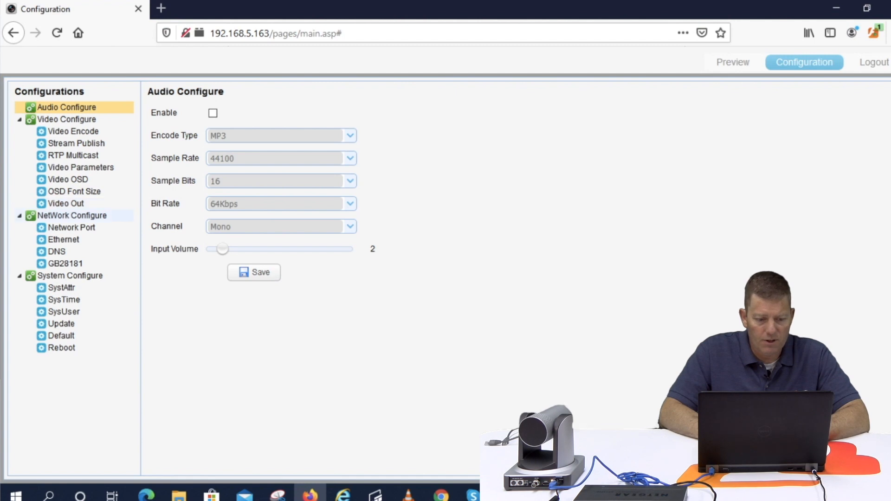
- Expand NetWork Configure, view Network Port, then show the Ethernet page at 192.168.5.163
click(71, 215)
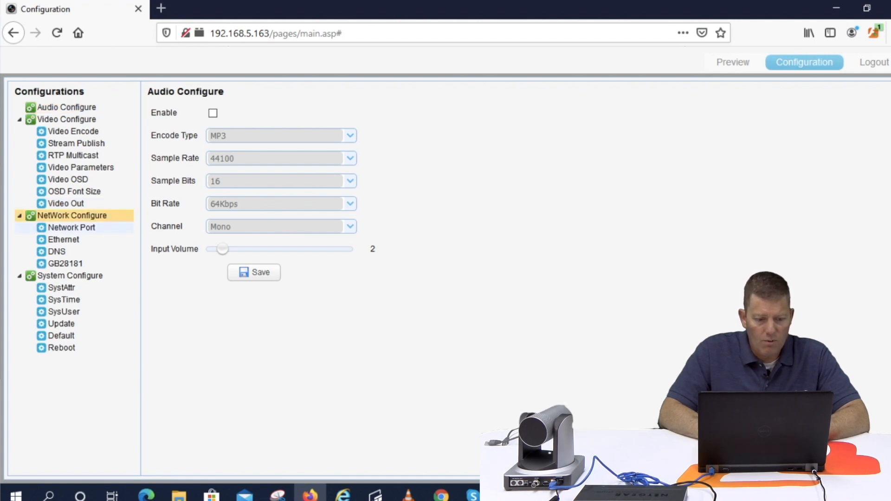
click(71, 227)
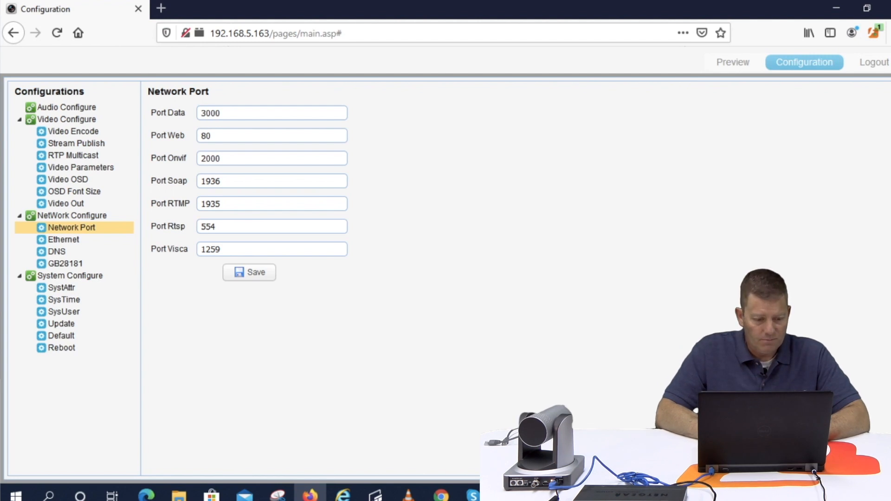
click(63, 239)
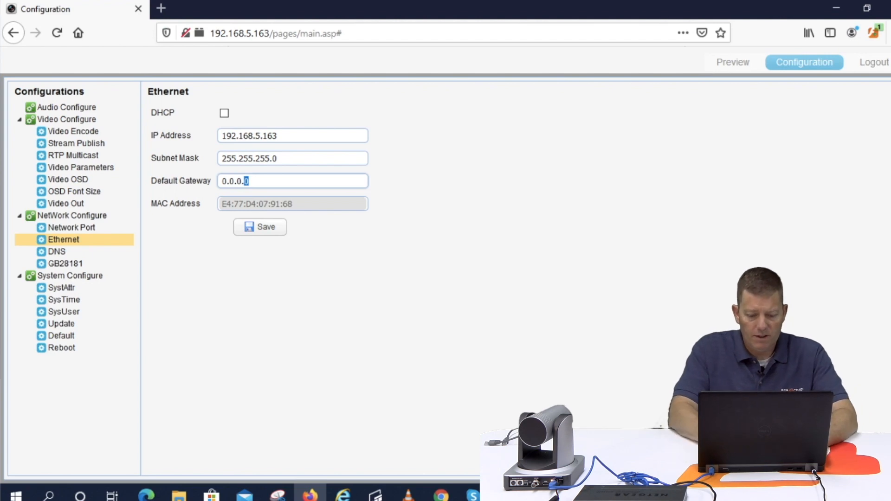
- Enter default gateway 192.168.1.1 and change the camera IP to 192.168.1.163
text(192)
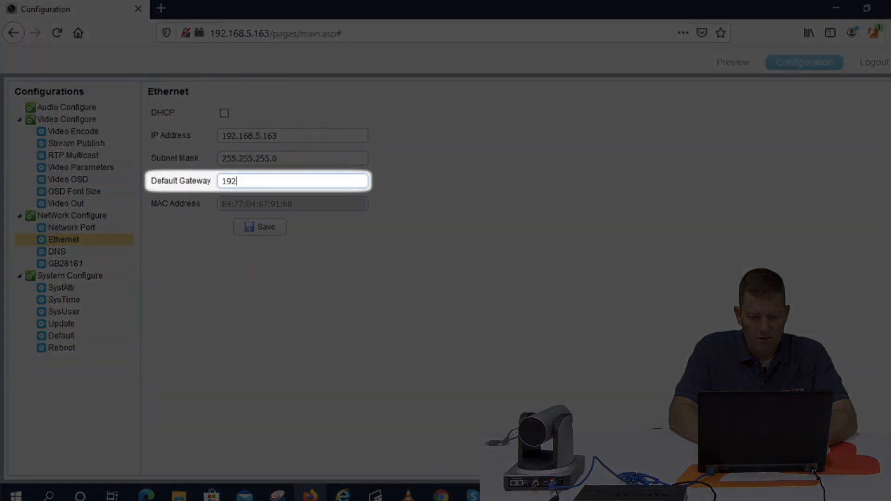
text(.)
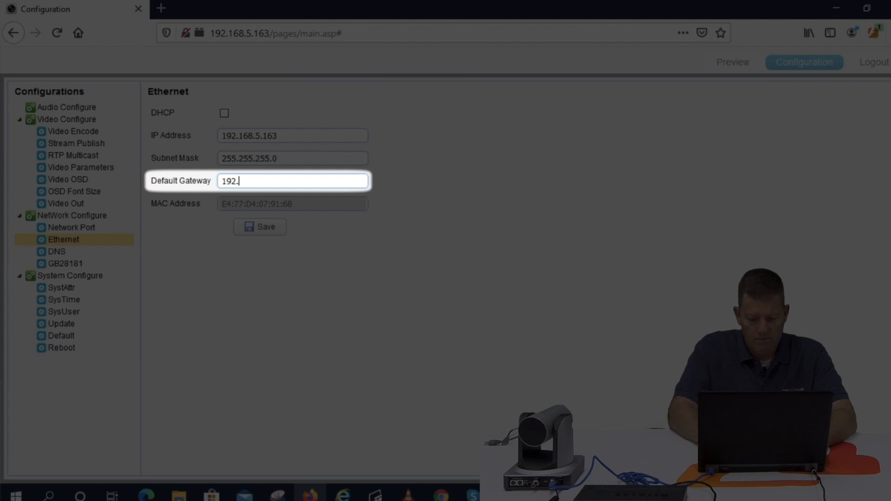
text(168.)
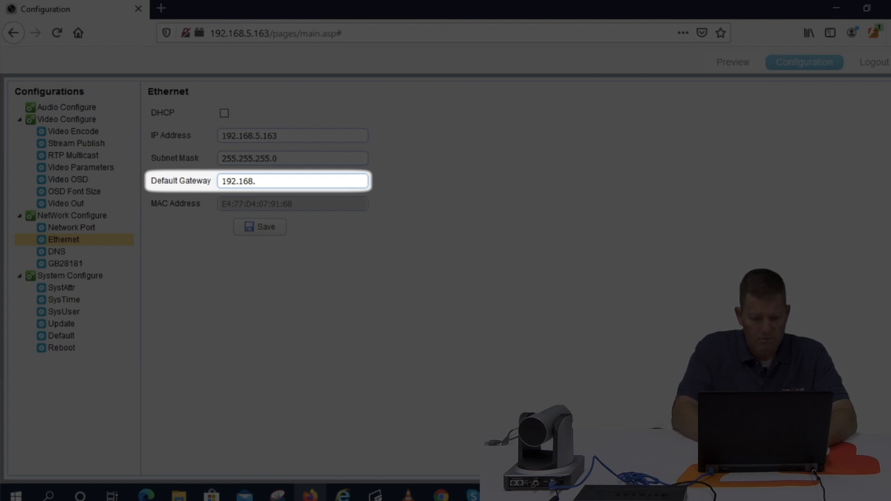
text(1.)
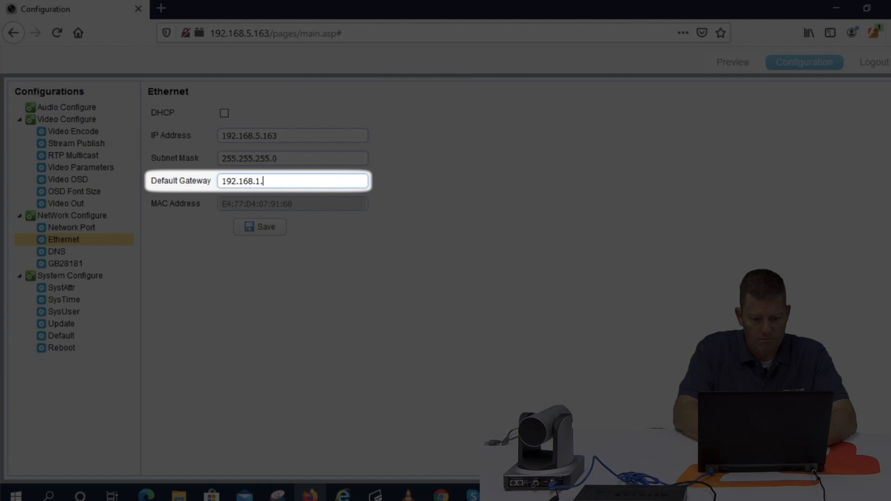
text(1)
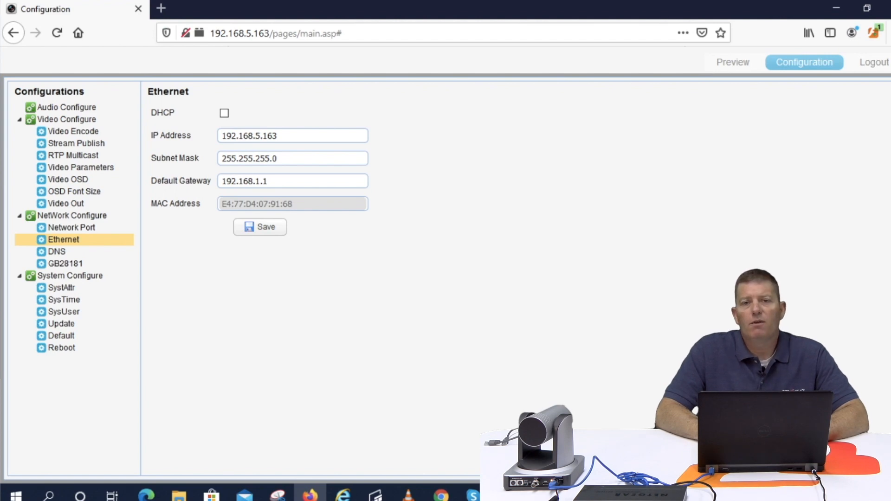
click(292, 135)
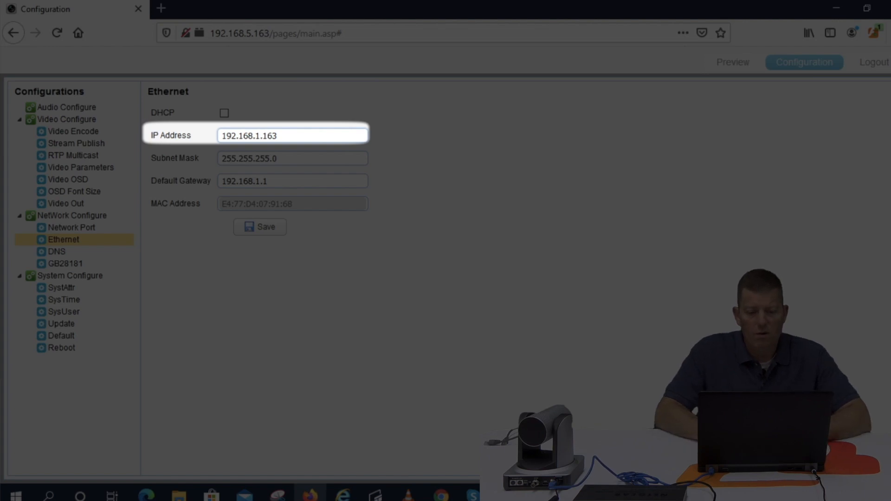
click(262, 136)
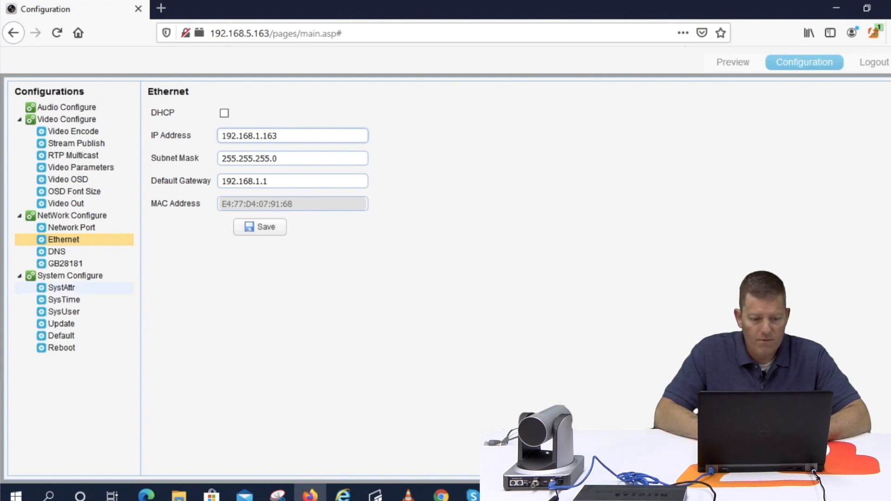
click(56, 251)
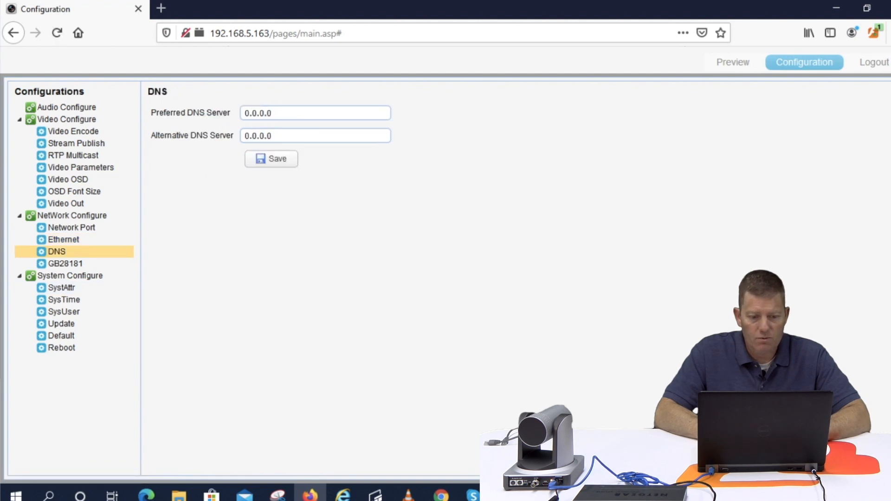
- Set preferred DNS to 192.168.1.1 and save it along with the new Ethernet address
triple_click(316, 112)
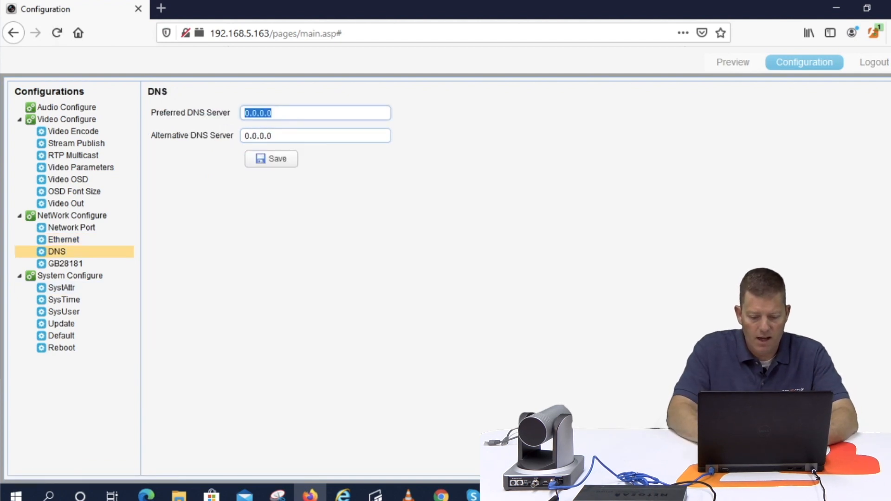
text(192.168.1.1)
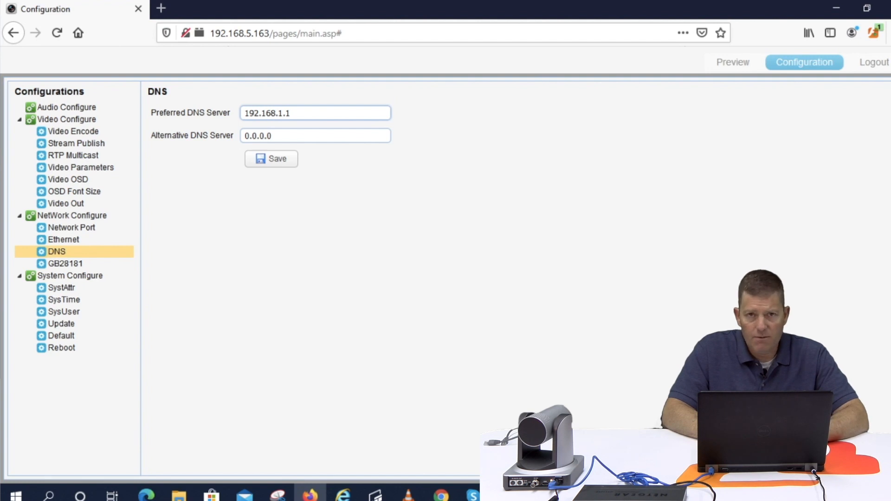
click(315, 112)
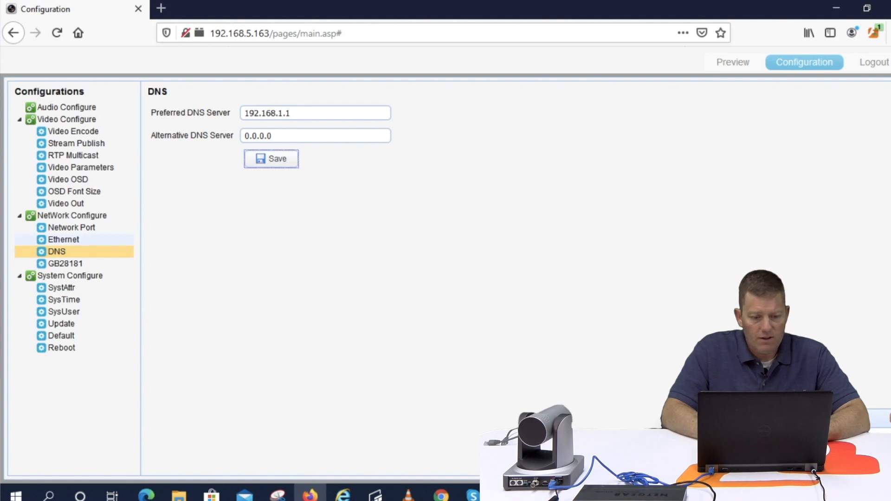
click(64, 240)
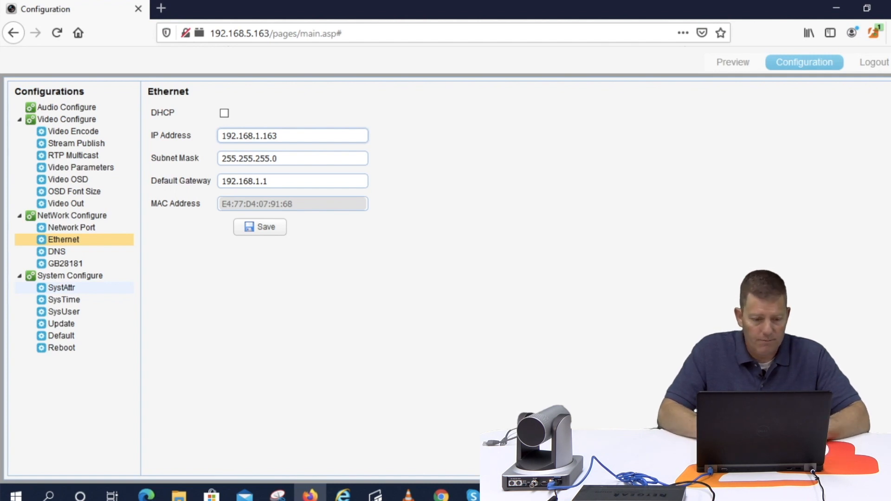
click(56, 251)
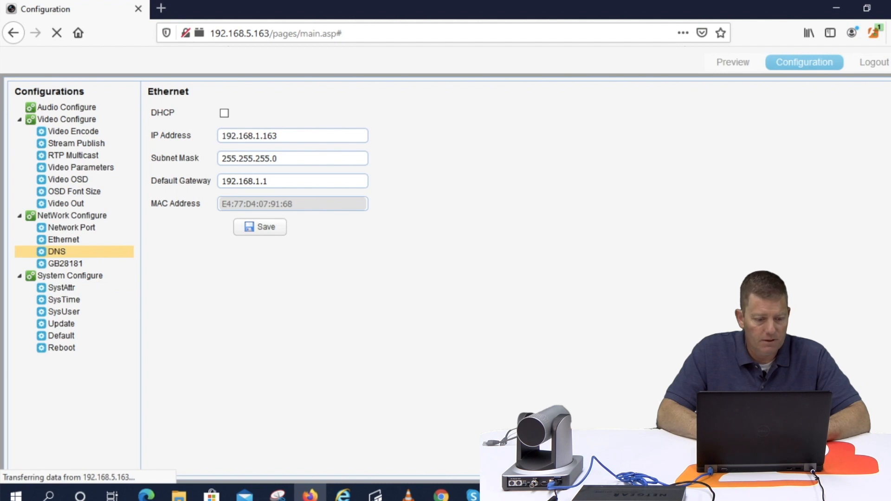
click(57, 251)
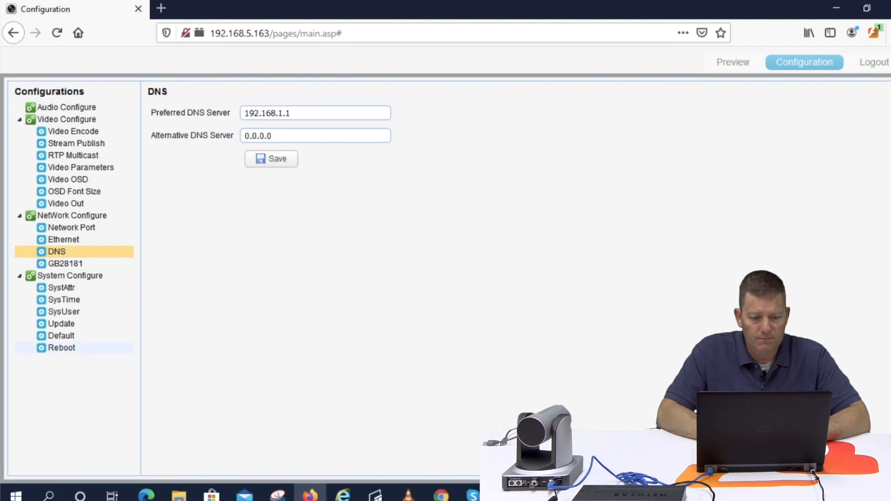
- Reboot the camera from System Configure and confirm Yes in the Tips dialog
click(62, 347)
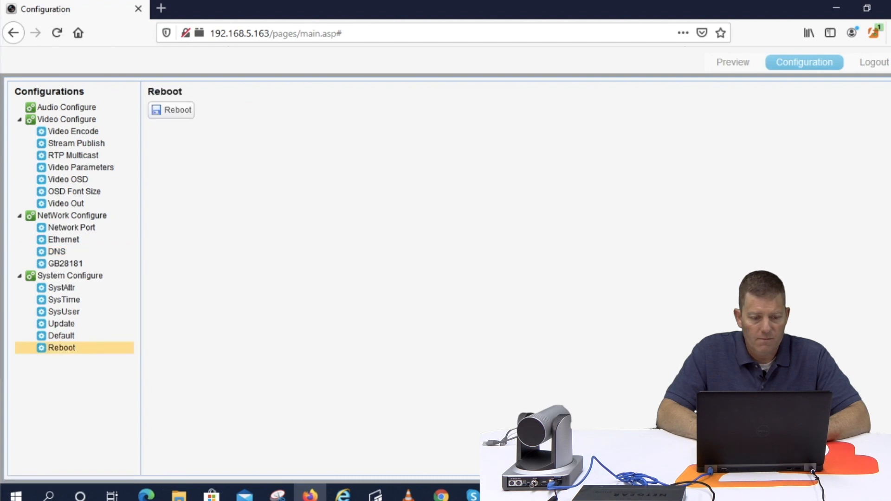
click(171, 110)
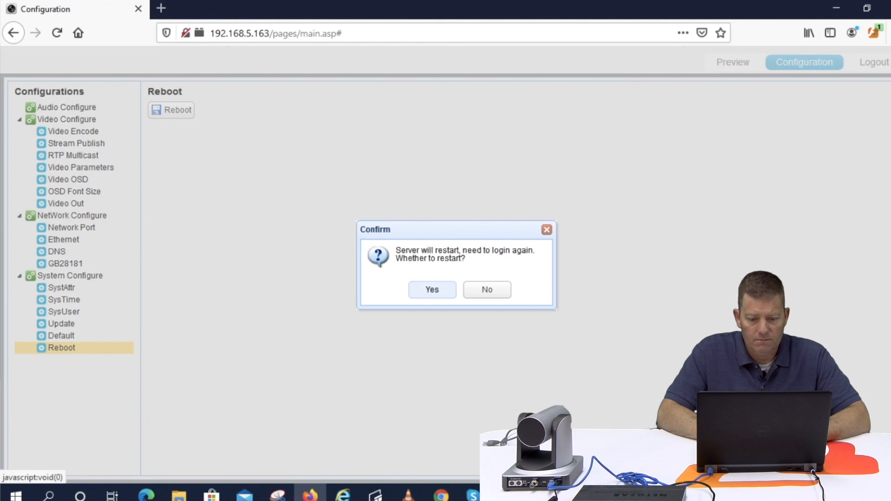
click(431, 289)
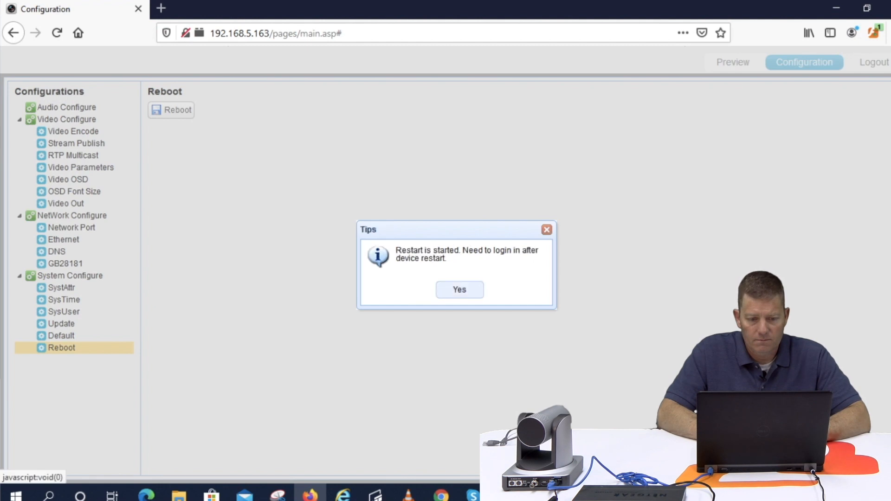
click(459, 290)
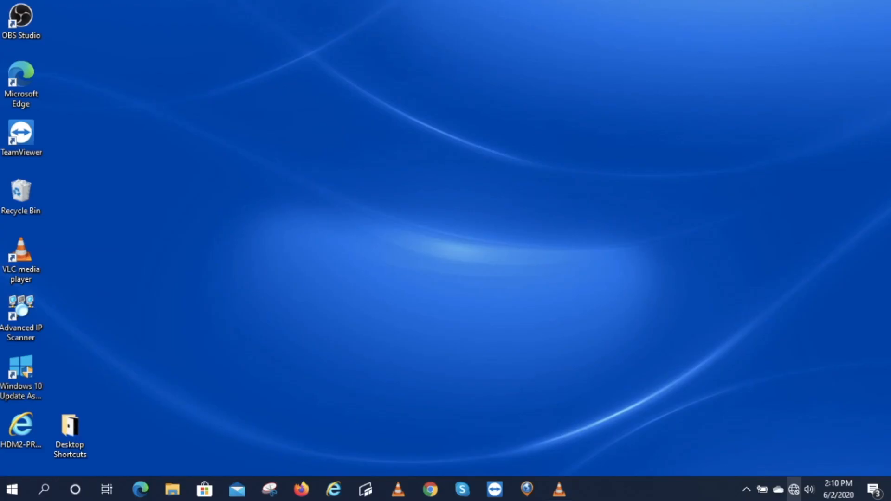
- Switch Wi-Fi on from the taskbar network flyout so bzbexpress is available, and open a new Firefox tab
click(777, 488)
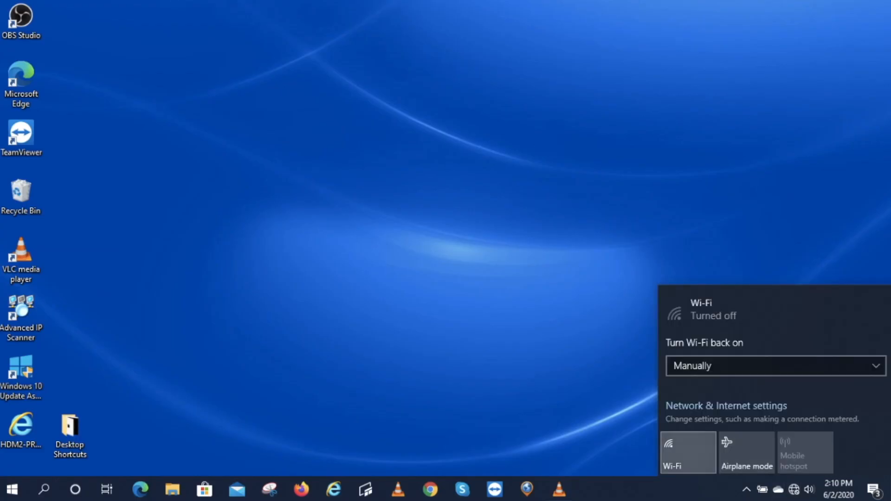
click(688, 452)
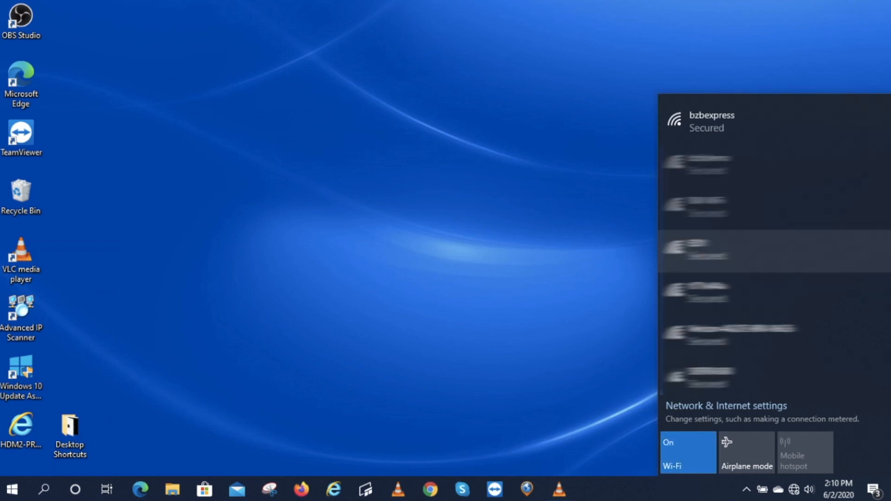
click(712, 122)
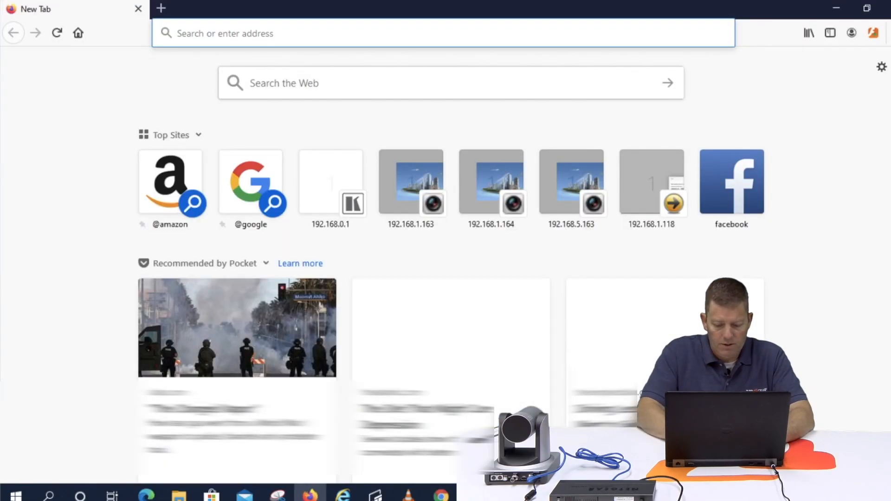
text(192.168.0.1/)
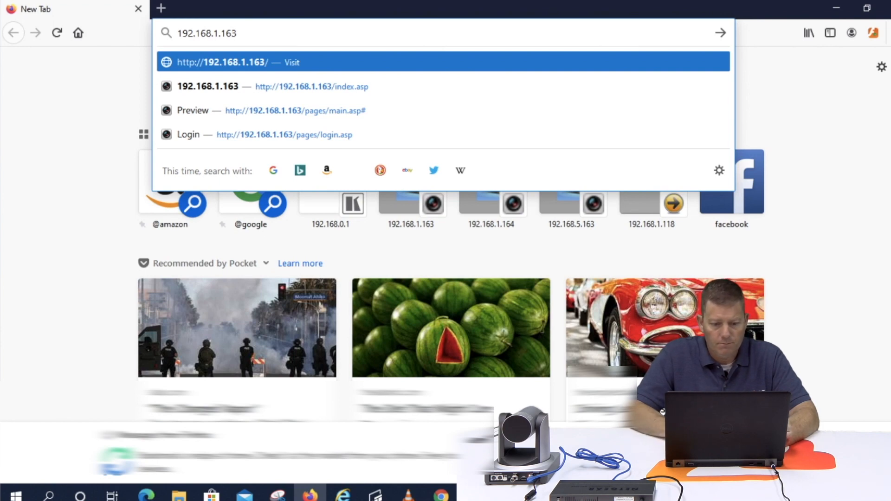
click(284, 134)
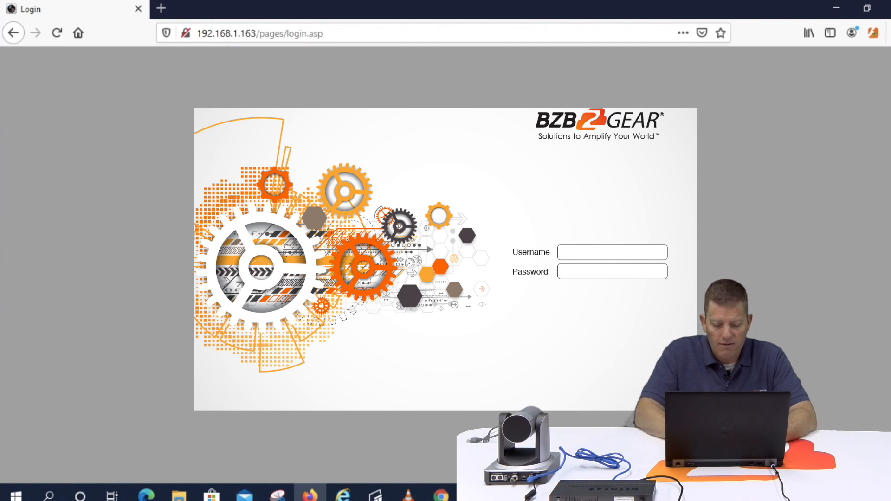
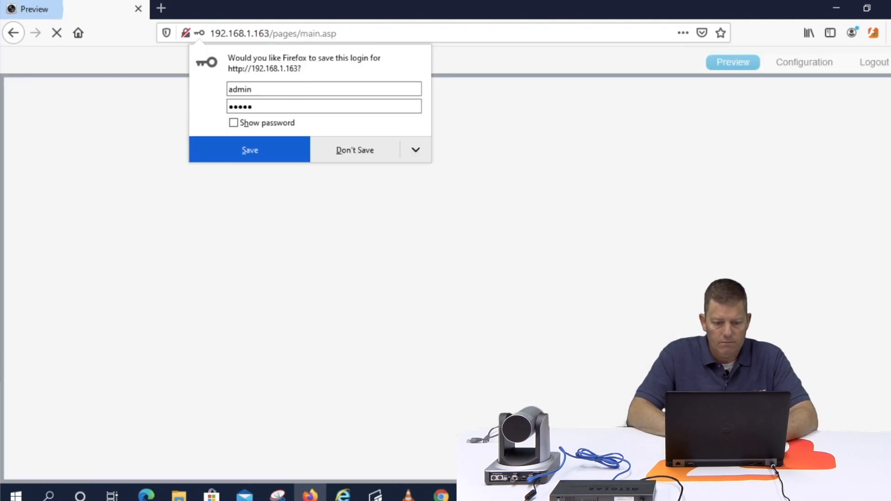
click(355, 150)
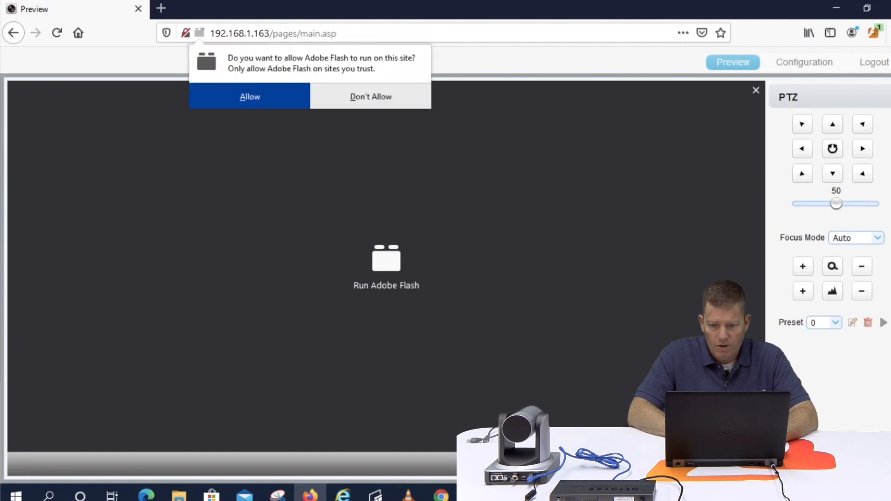
- Allow Flash, start the live camera video, and open the Configuration pages
click(249, 96)
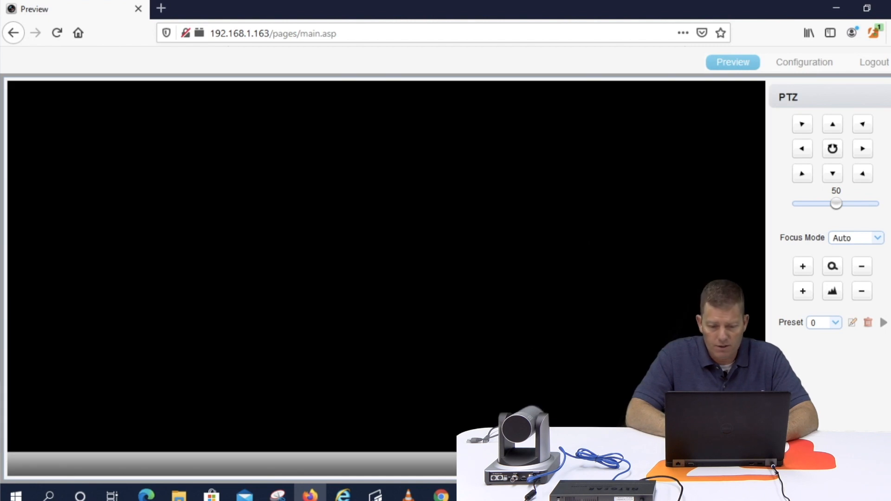
click(804, 62)
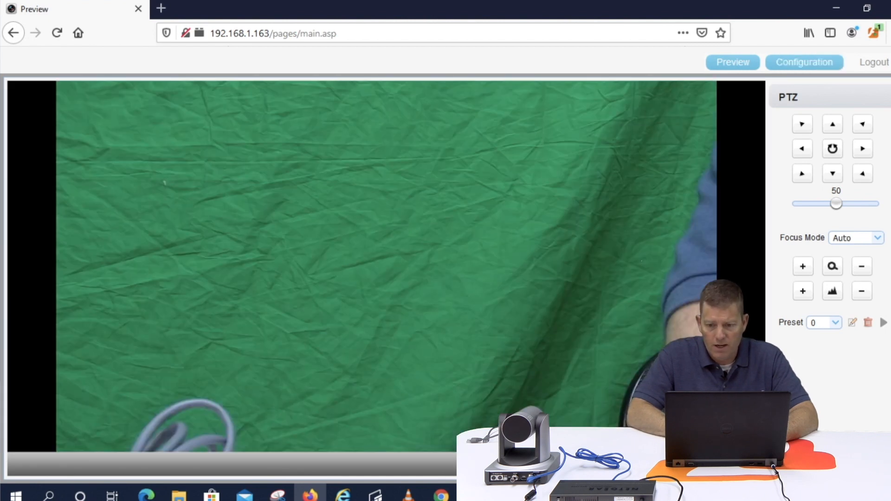
click(732, 62)
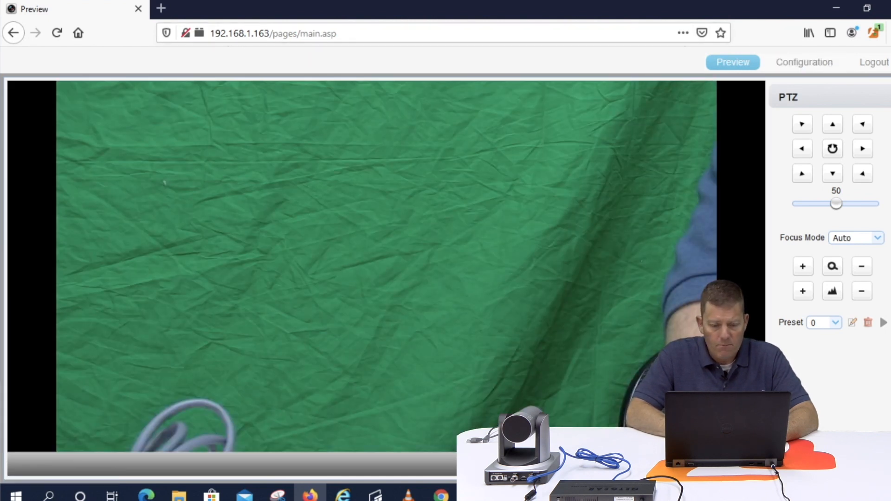
click(804, 62)
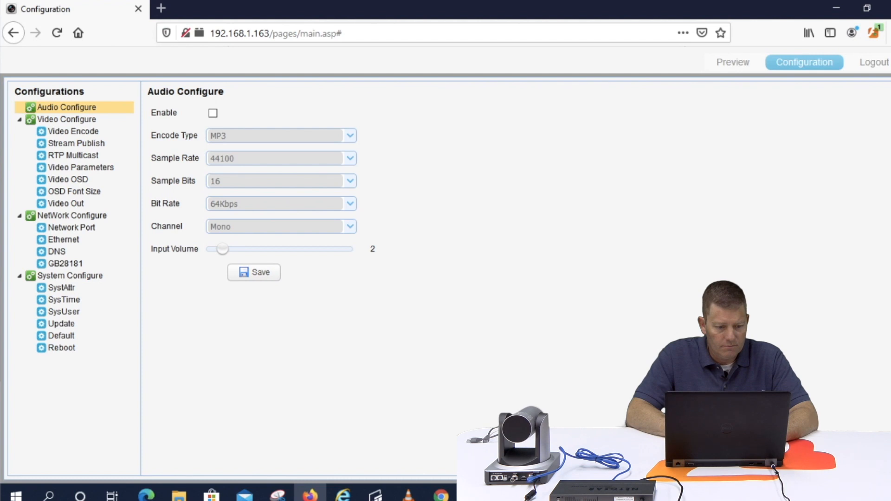
- Review the camera's Ethernet settings confirming IP 192.168.1.163, then return to Preview
click(64, 240)
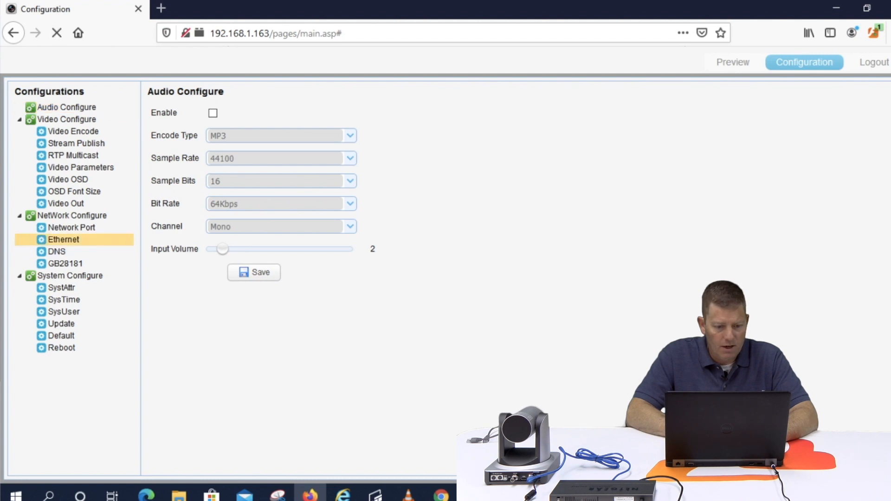
click(64, 240)
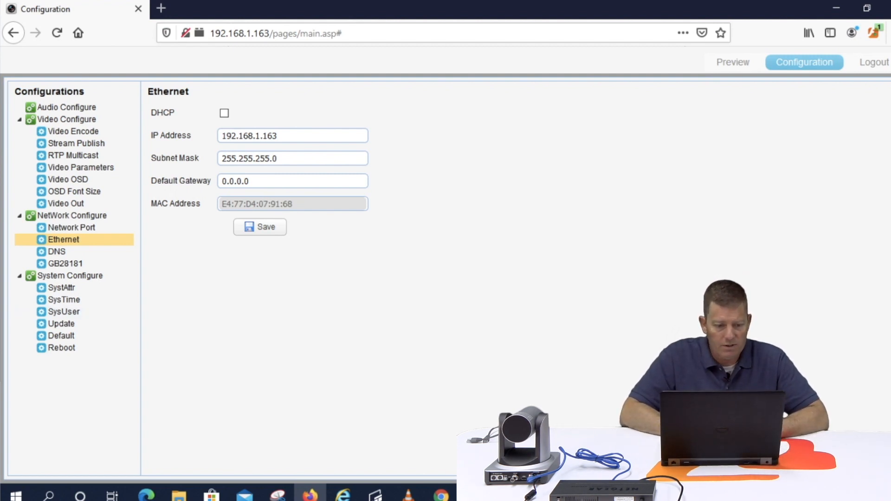
click(732, 62)
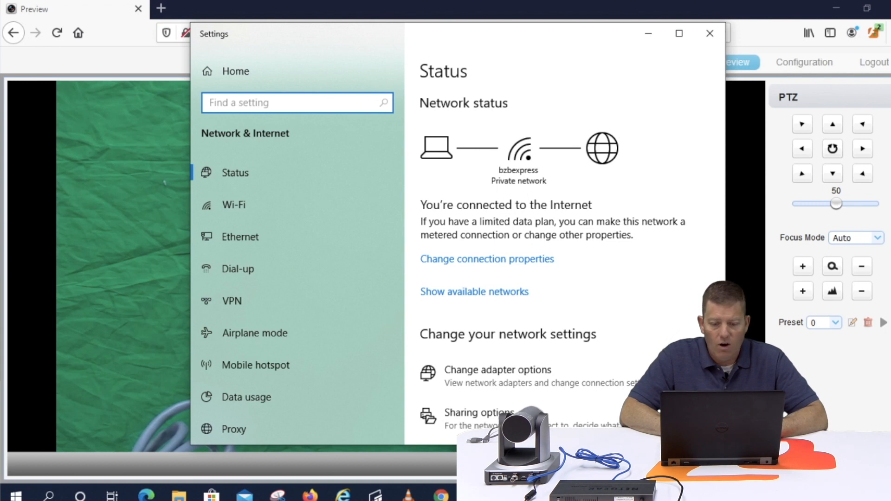
- Open the laptop Ethernet adapter's properties from the network adapters list
click(239, 236)
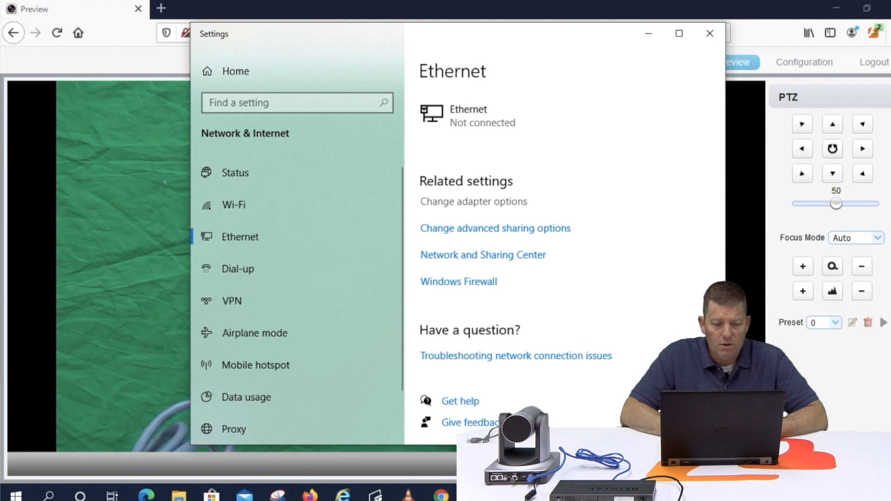
click(473, 202)
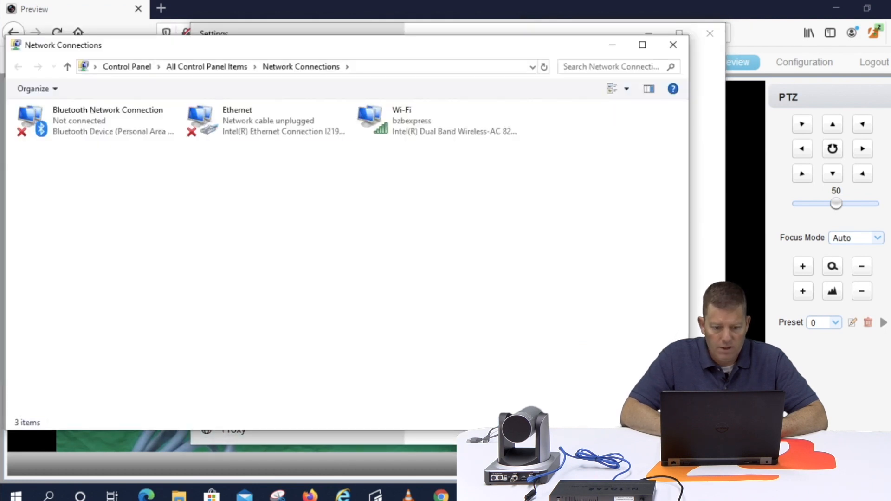
right_click(267, 121)
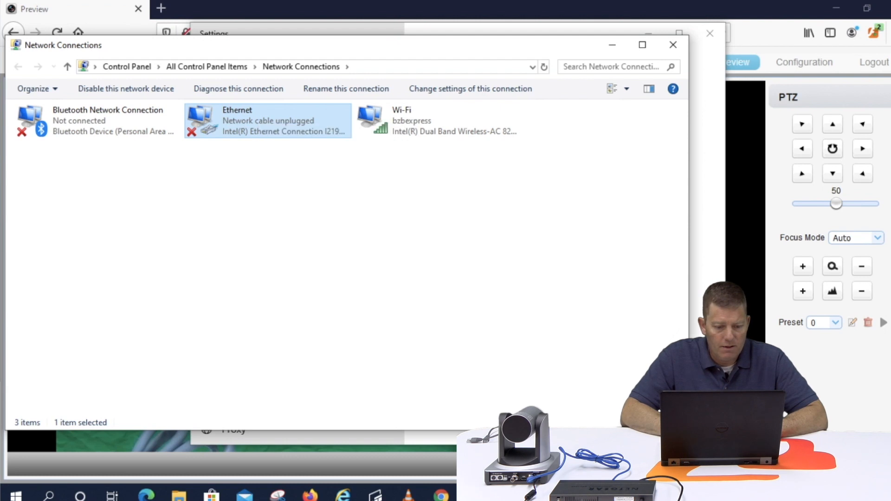
double_click(268, 121)
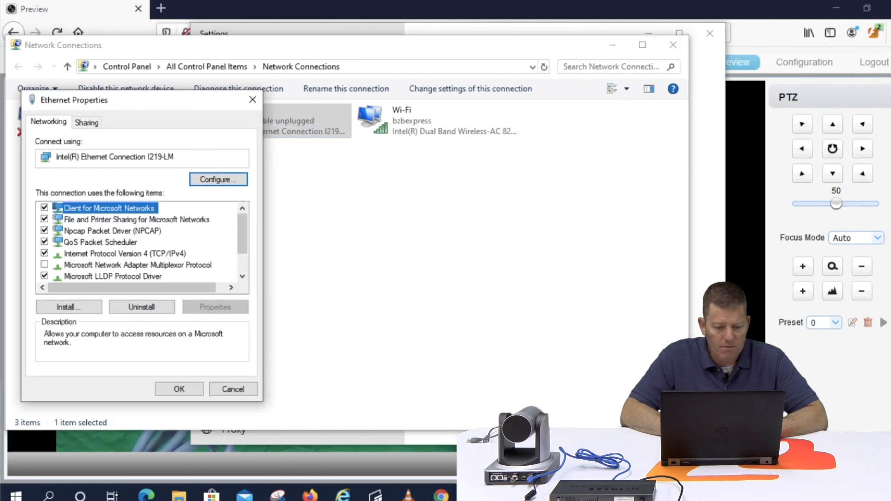
- Set IPv4 to obtain both the IP address and DNS server automatically
click(125, 253)
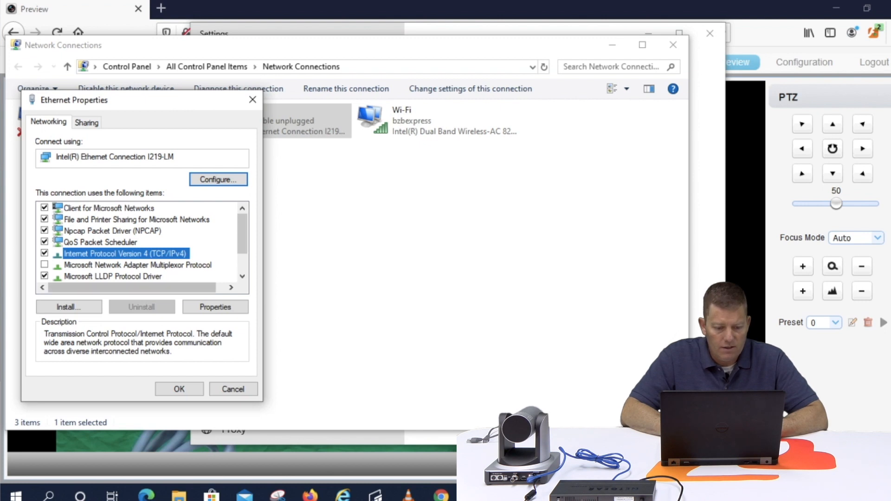
click(215, 307)
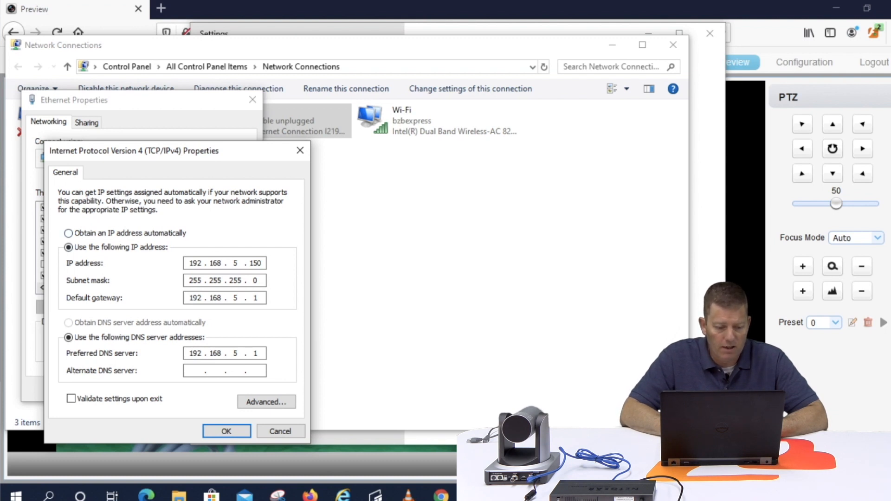
click(68, 233)
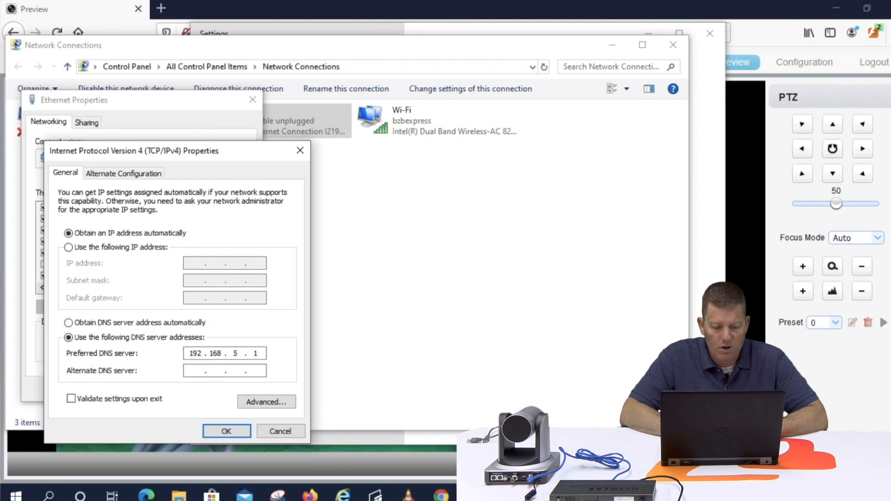
click(68, 322)
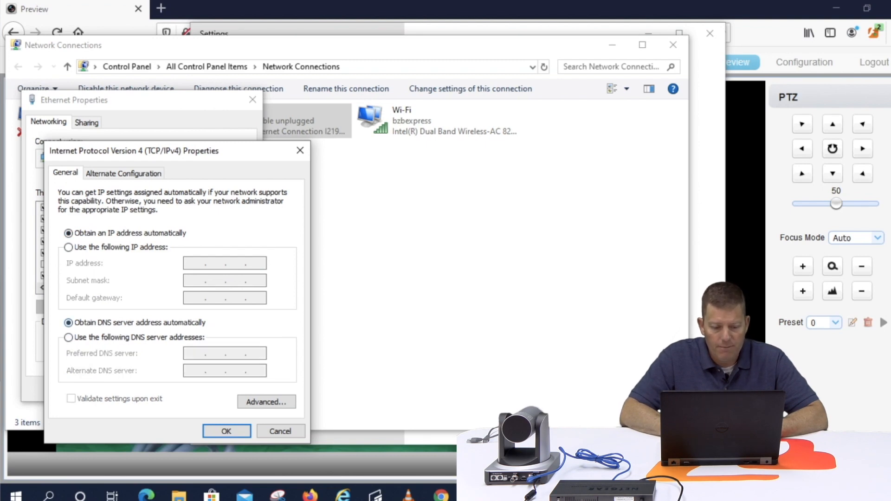